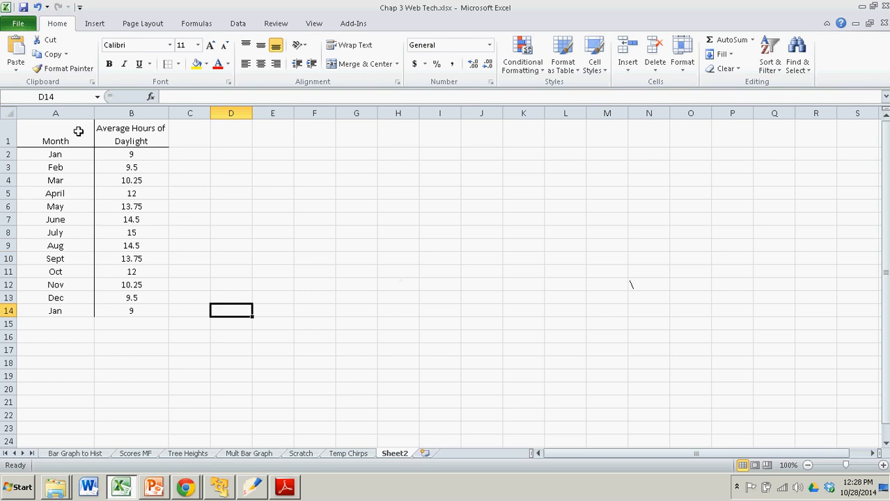
Step: Review the month entries in column A and their daylight values in column B
{"action": "left_click", "coordinate": [55, 154]}
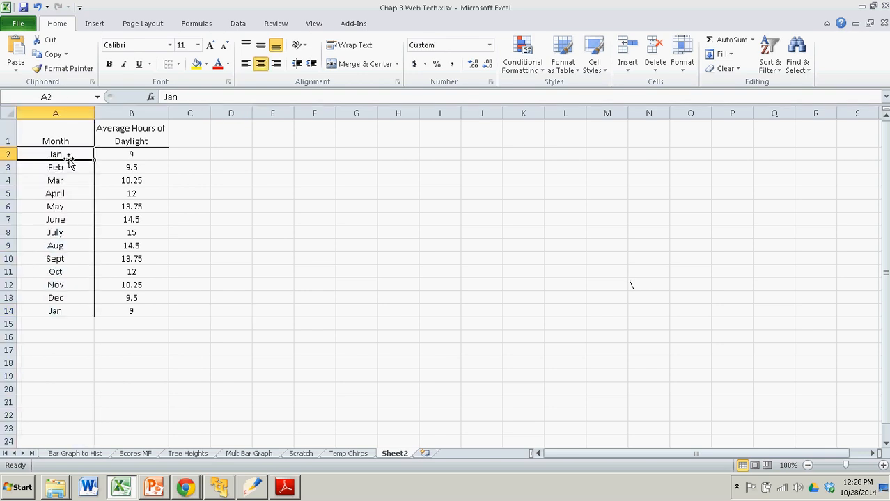
{"action": "left_click_drag", "start_coordinate": [55, 153], "coordinate": [55, 311]}
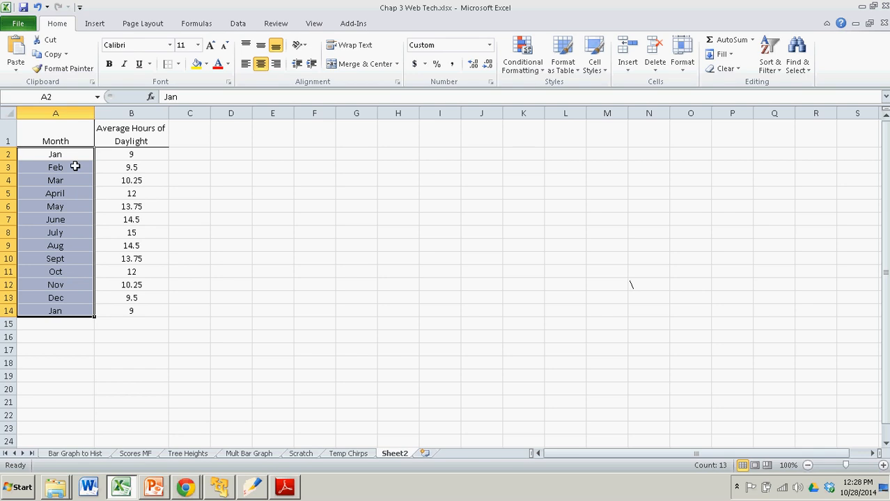
{"action": "mouse_move", "coordinate": [64, 305]}
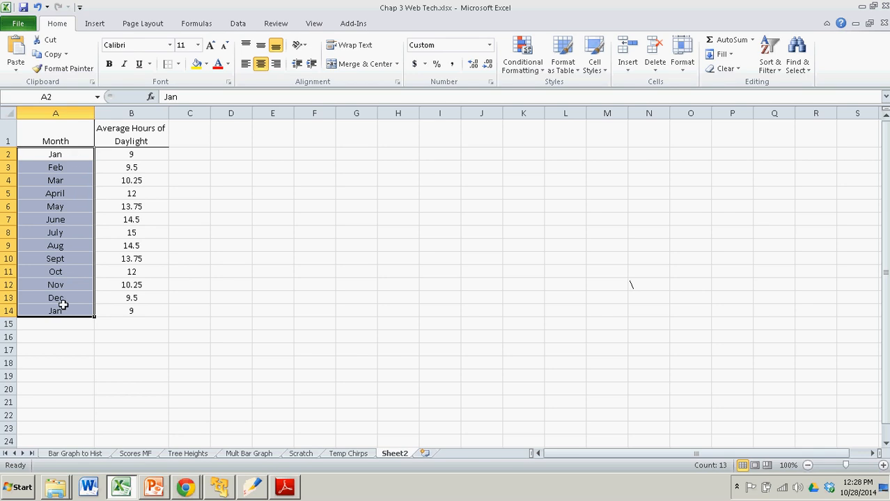
{"action": "left_click", "coordinate": [131, 232]}
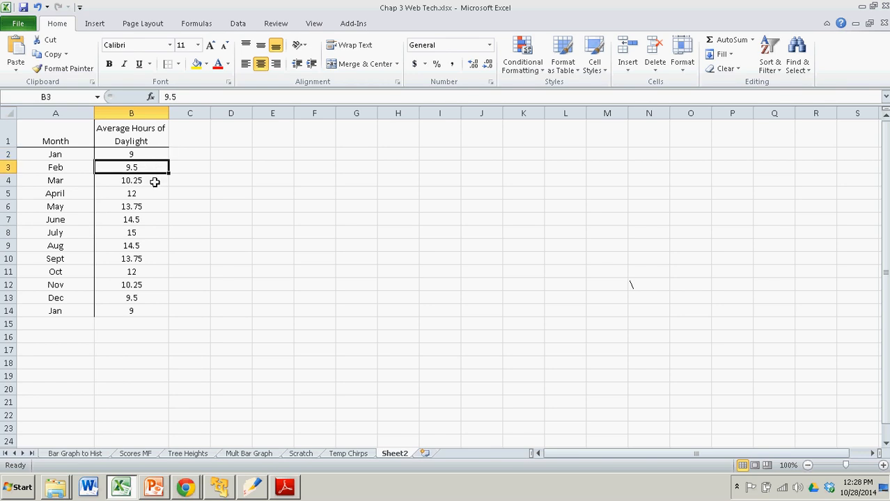
{"action": "left_click", "coordinate": [131, 180]}
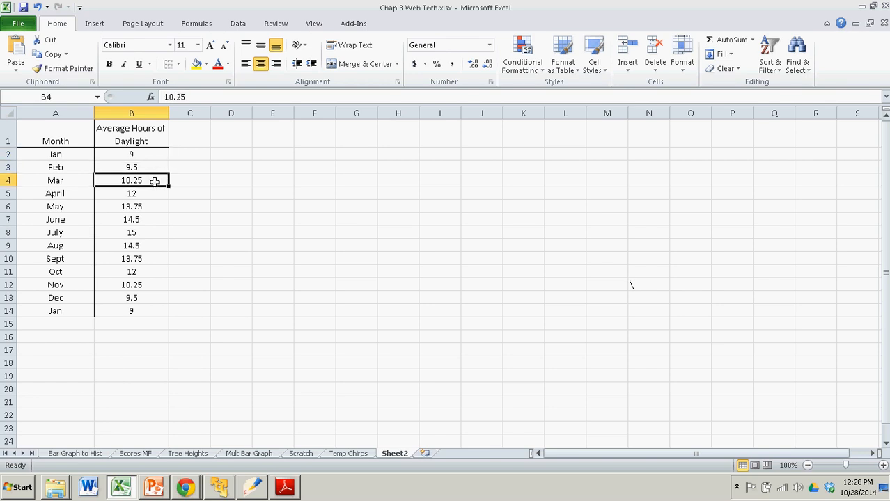
{"action": "left_click", "coordinate": [55, 180]}
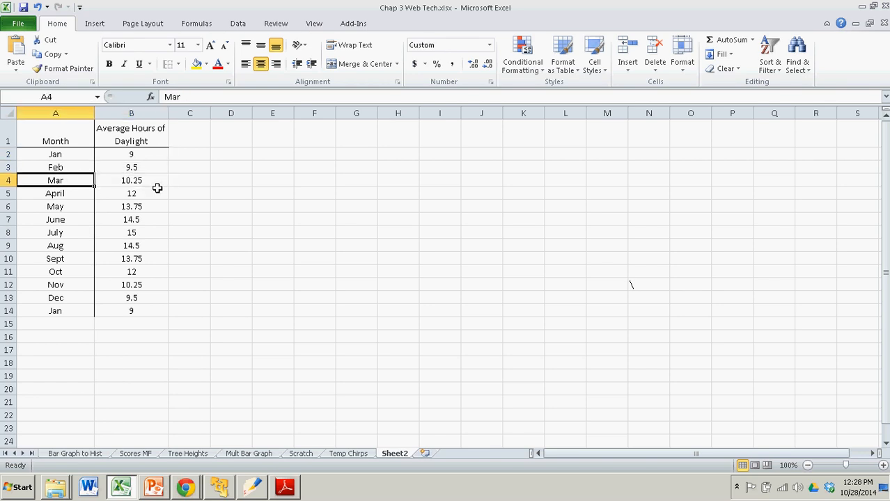
{"action": "left_click", "coordinate": [131, 206]}
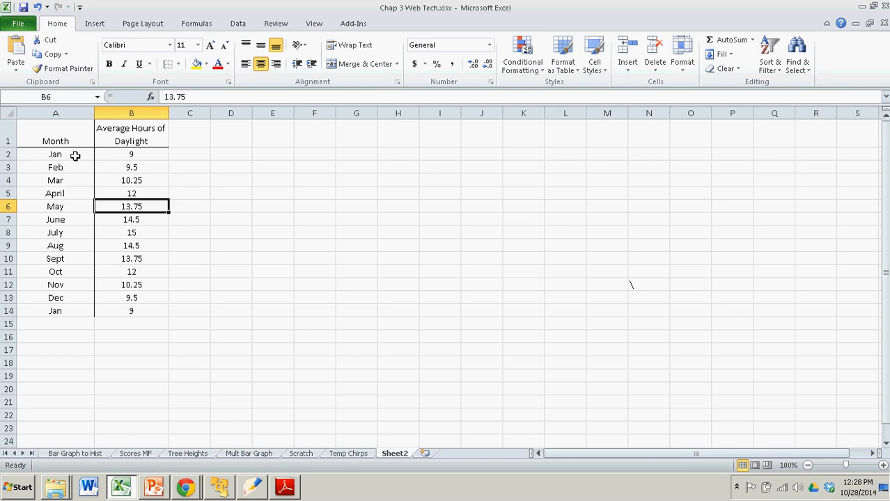
{"action": "mouse_move", "coordinate": [74, 156]}
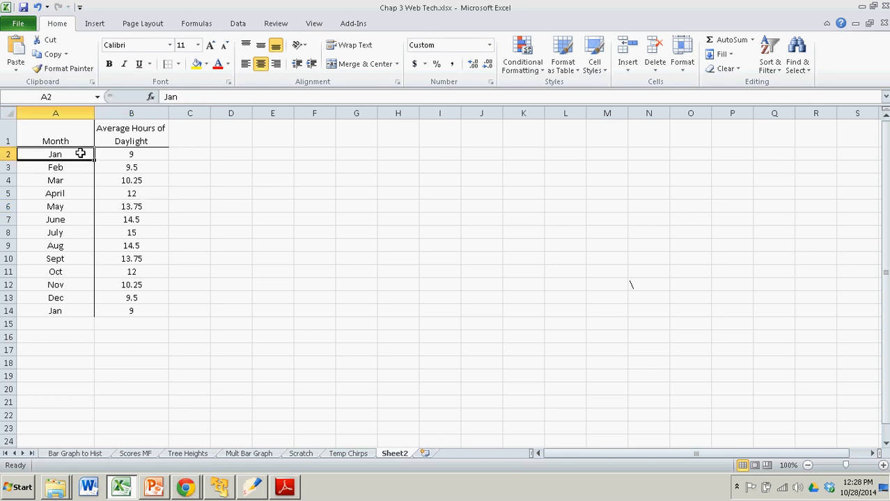
{"action": "left_click", "coordinate": [55, 232]}
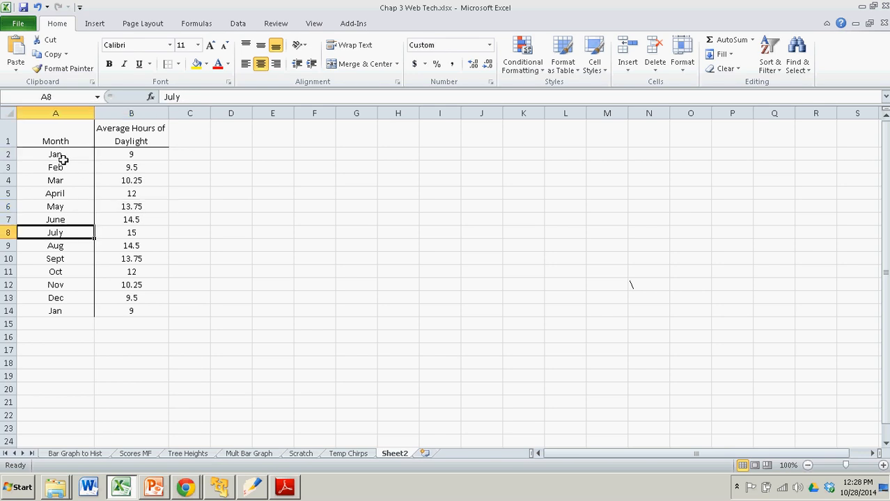
{"action": "left_click_drag", "start_coordinate": [55, 154], "coordinate": [55, 323]}
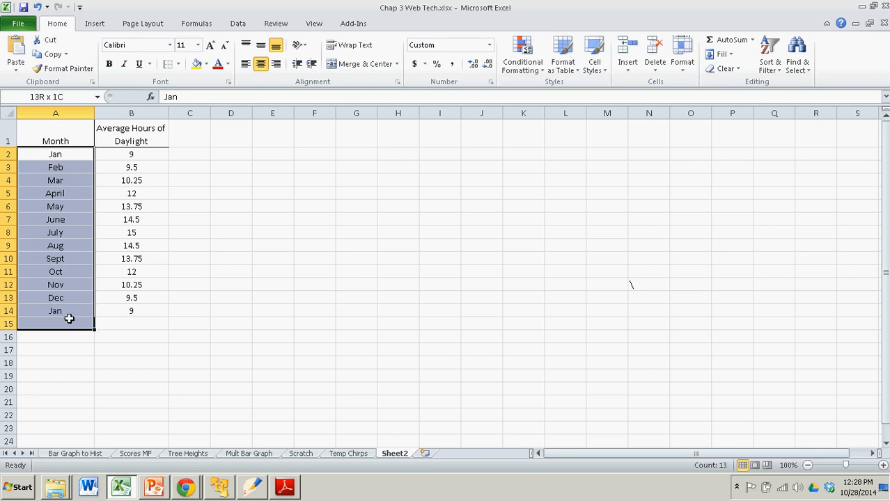
{"action": "left_click", "coordinate": [55, 311]}
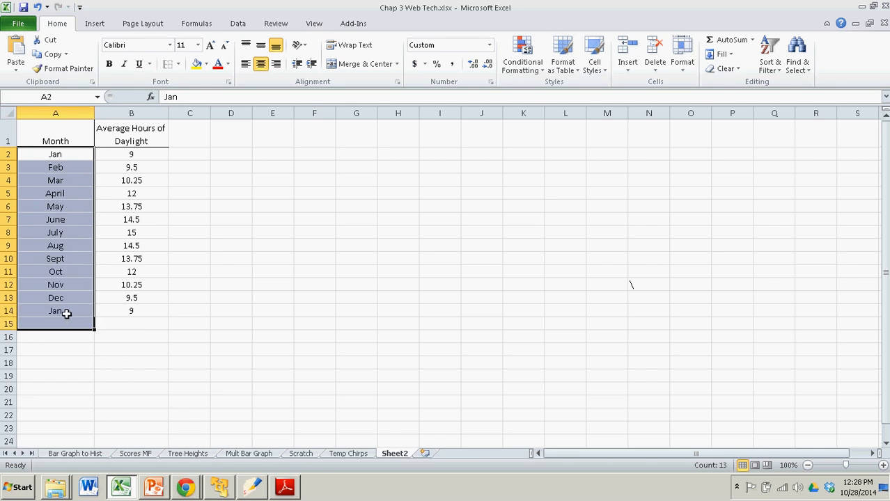
{"action": "mouse_move", "coordinate": [263, 247]}
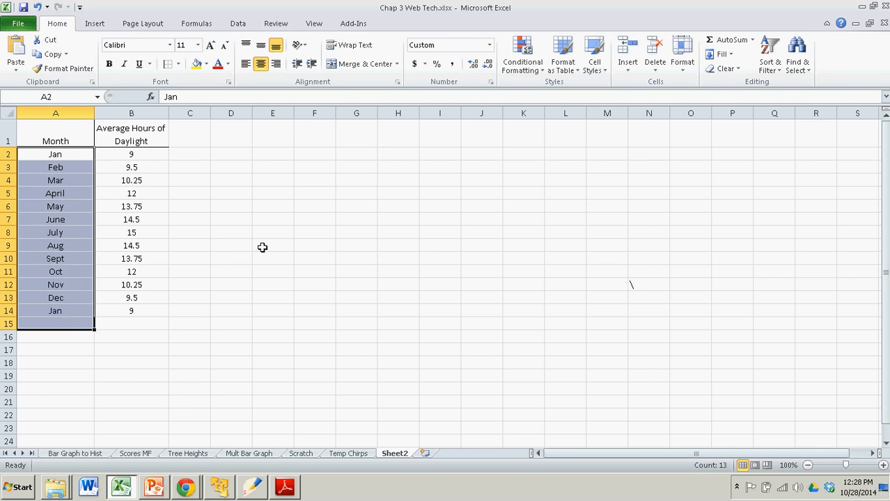
Step: Select the month and daylight table A1:B14 and open the Insert tab's chart options
{"action": "left_click", "coordinate": [272, 245]}
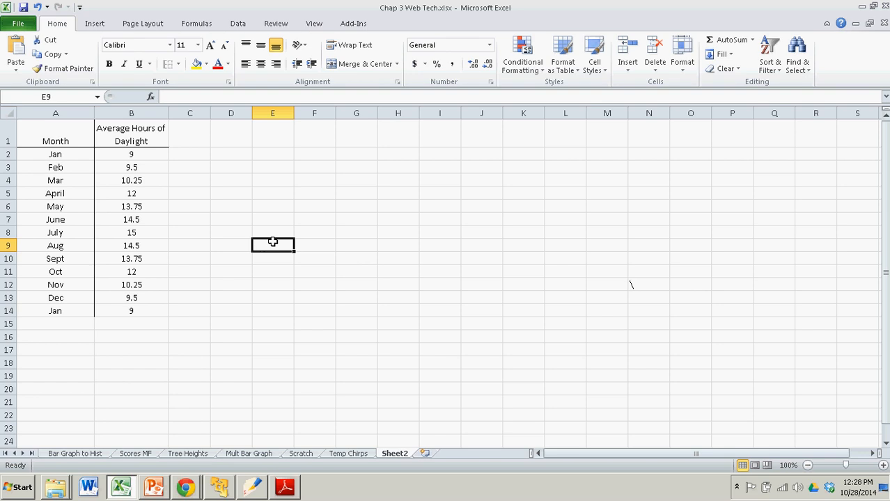
{"action": "left_click_drag", "start_coordinate": [55, 134], "coordinate": [131, 180]}
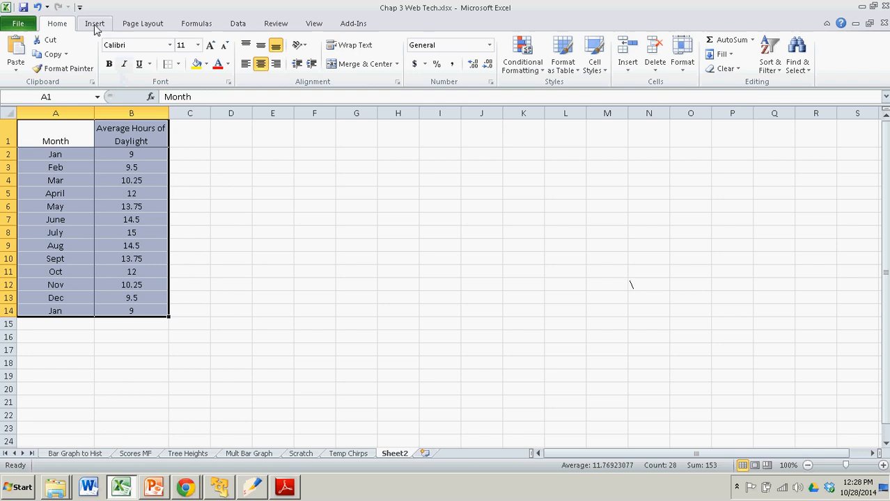
{"action": "left_click", "coordinate": [276, 52]}
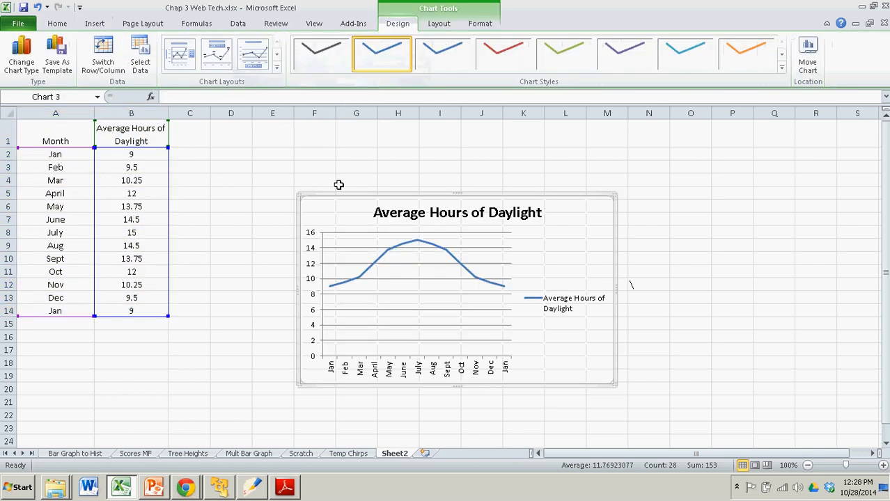
Step: Move the chart up beside the table and enlarge it to reach column P
{"action": "left_click_drag", "start_coordinate": [339, 185], "coordinate": [277, 142]}
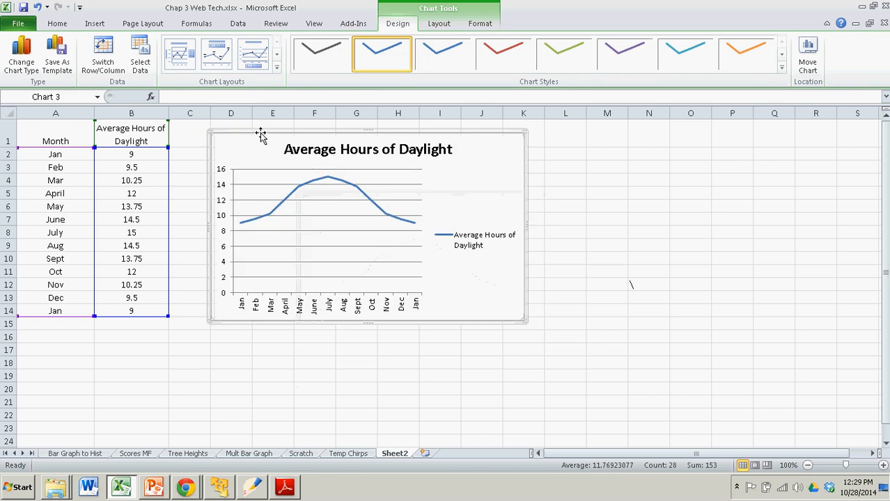
{"action": "left_click", "coordinate": [367, 149]}
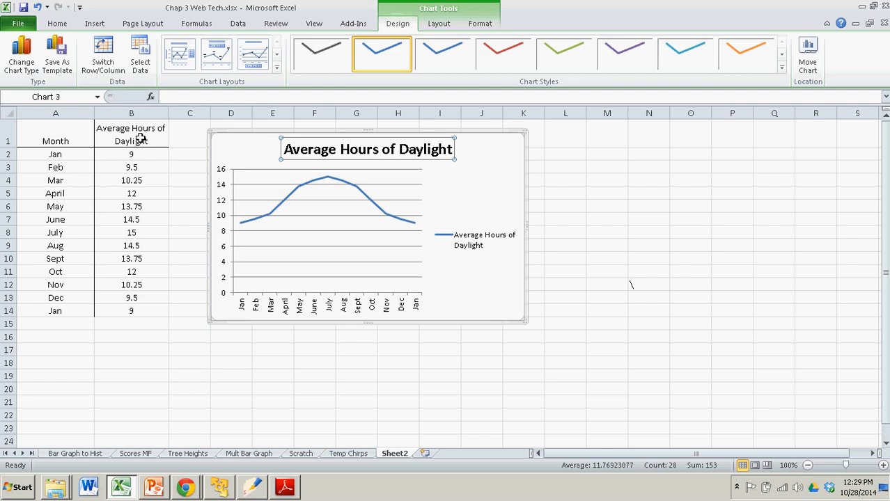
{"action": "mouse_move", "coordinate": [243, 312]}
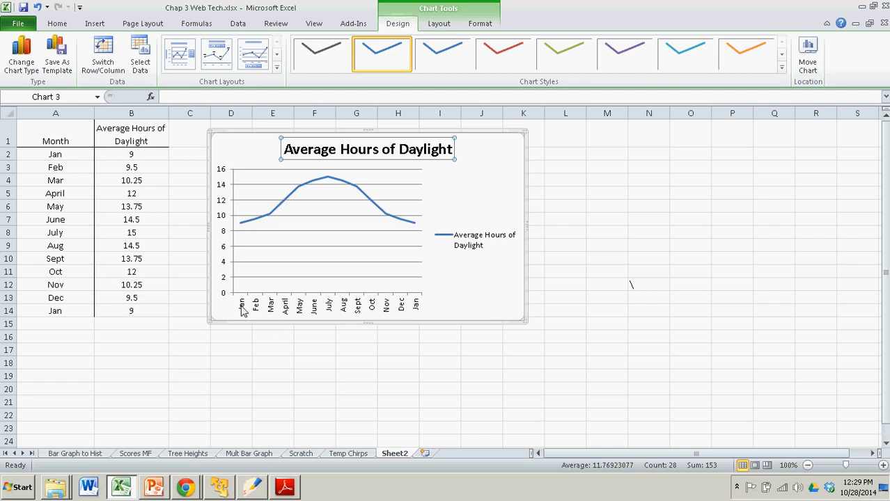
{"action": "mouse_move", "coordinate": [267, 308]}
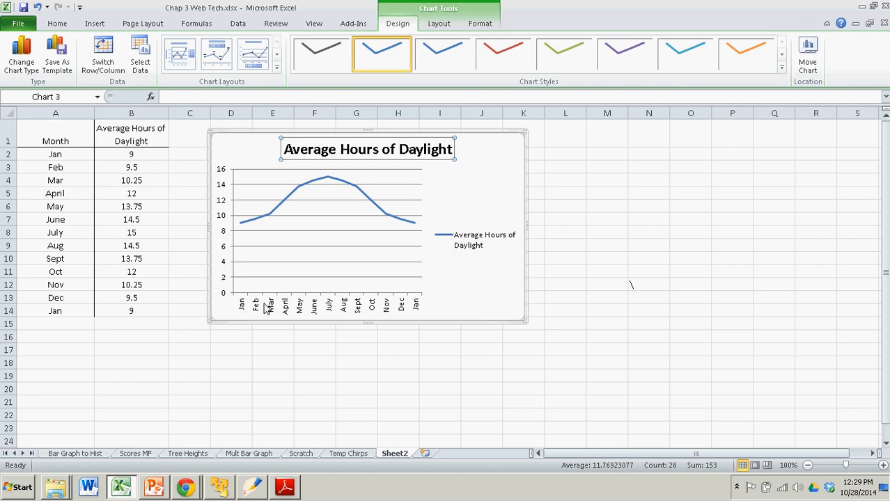
{"action": "mouse_move", "coordinate": [263, 306]}
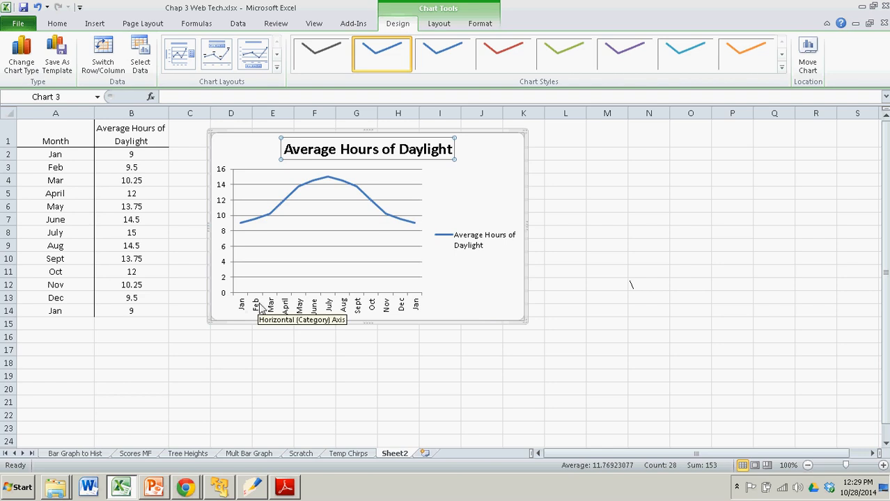
{"action": "left_click", "coordinate": [523, 323]}
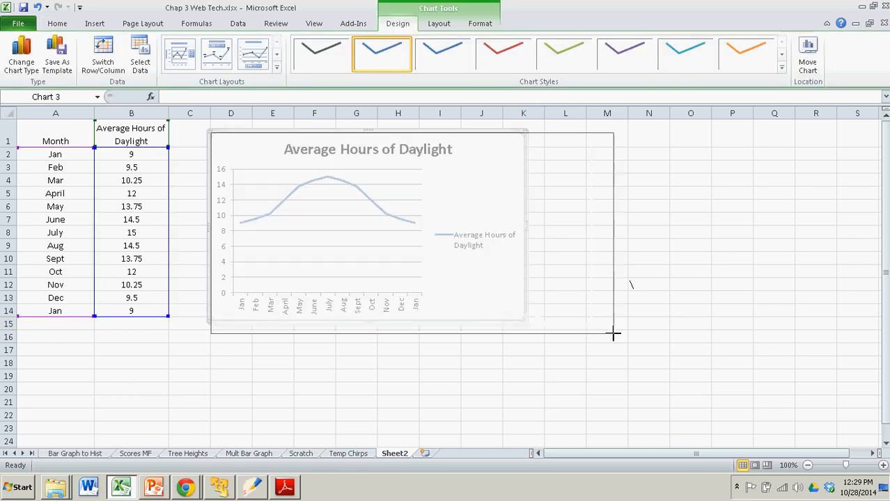
{"action": "left_click_drag", "start_coordinate": [615, 334], "coordinate": [738, 389]}
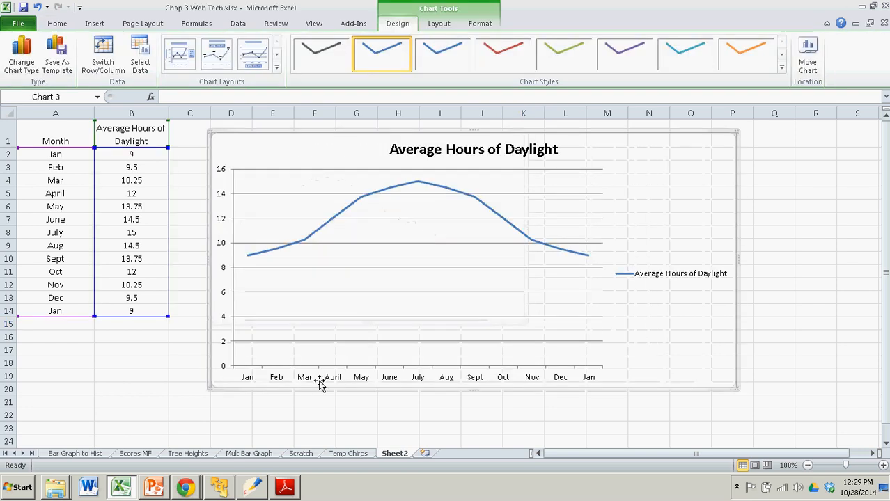
{"action": "mouse_move", "coordinate": [277, 183]}
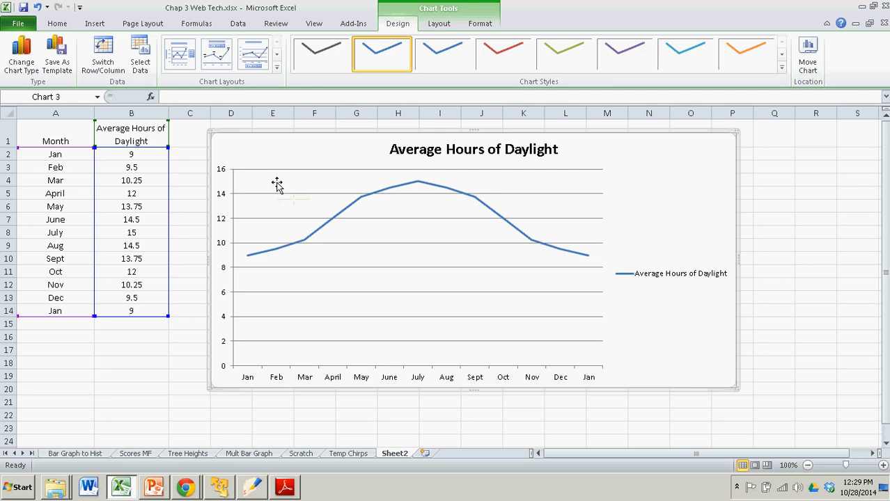
{"action": "mouse_move", "coordinate": [277, 185]}
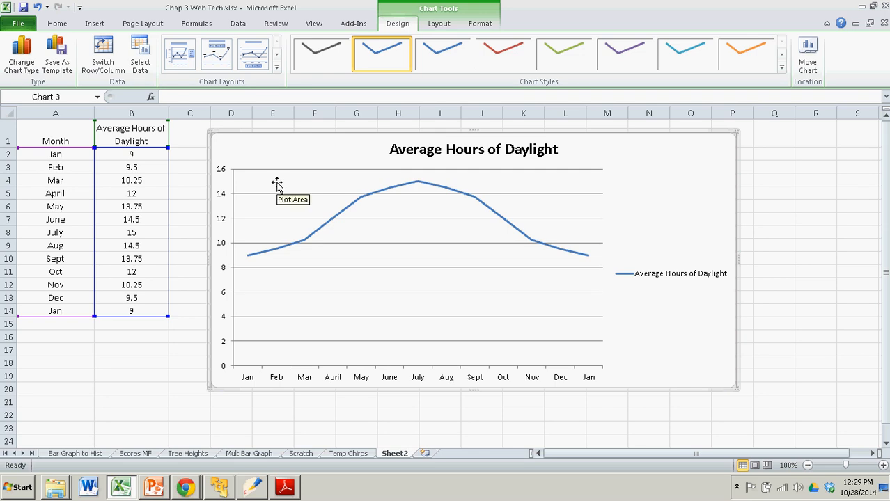
{"action": "mouse_move", "coordinate": [498, 113]}
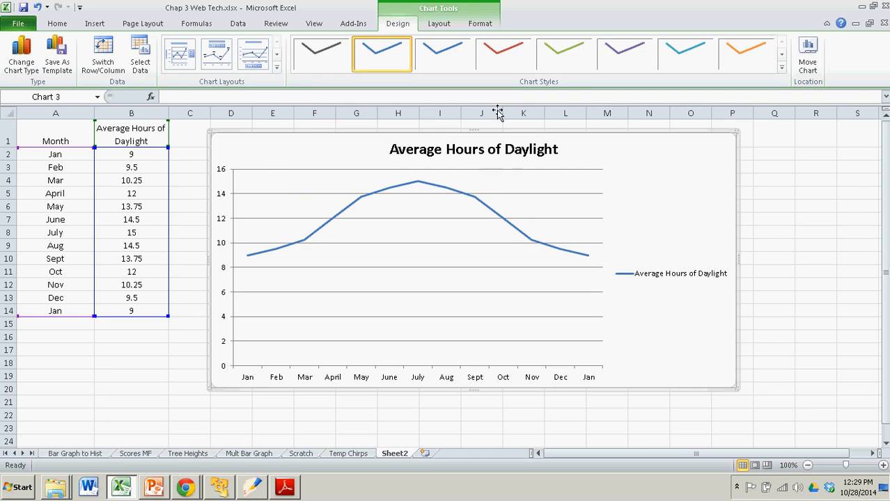
{"action": "mouse_move", "coordinate": [485, 178]}
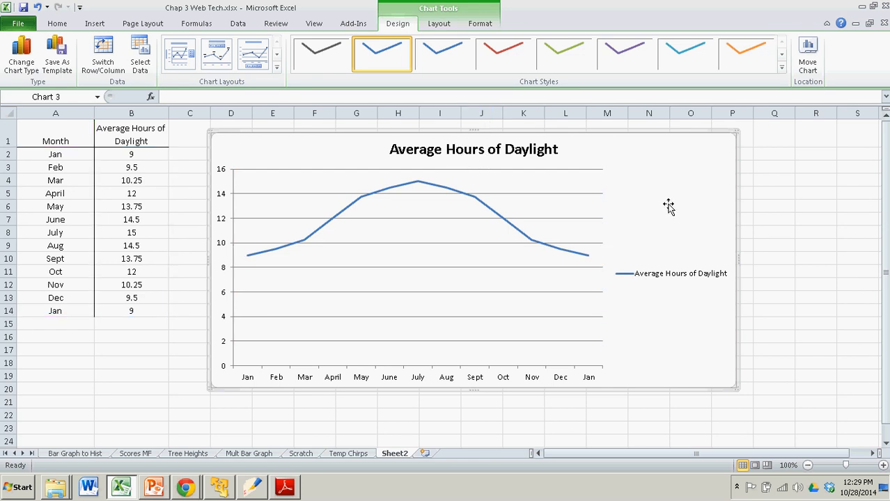
Step: Browse the Chart Tools Design, Layout and Format tabs, then open the Chart Layouts gallery
{"action": "left_click", "coordinate": [773, 192]}
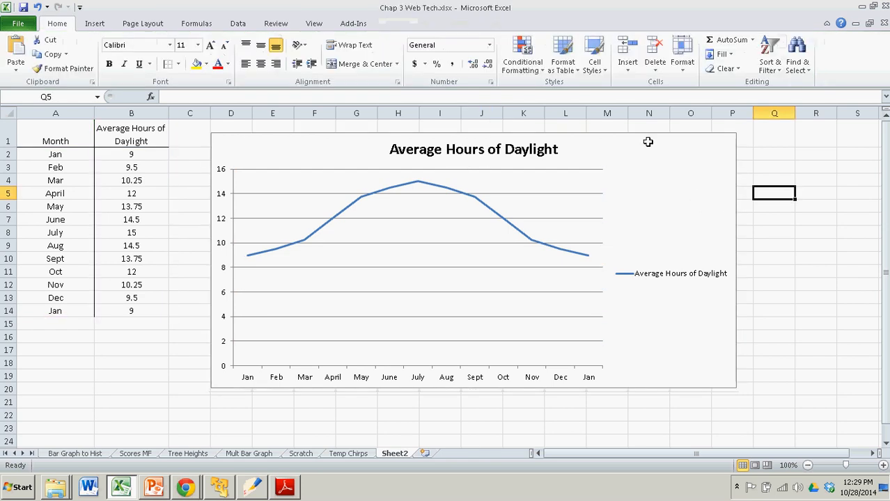
{"action": "mouse_move", "coordinate": [437, 19]}
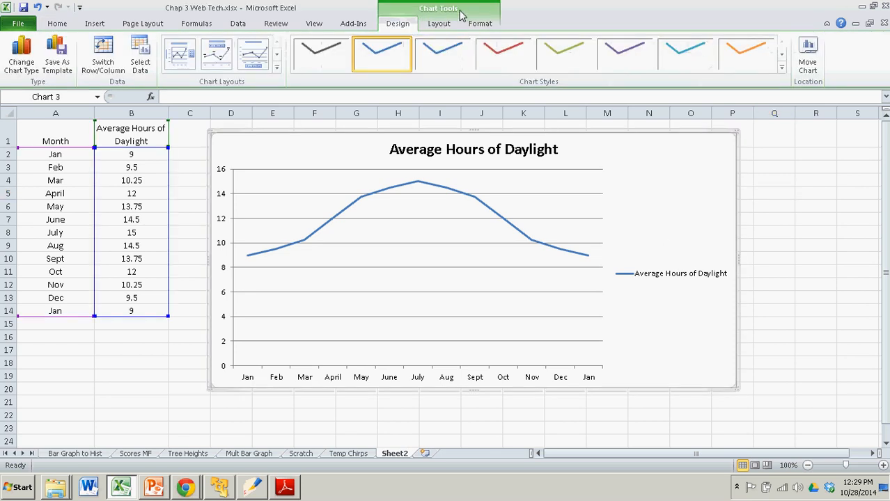
{"action": "left_click", "coordinate": [686, 54]}
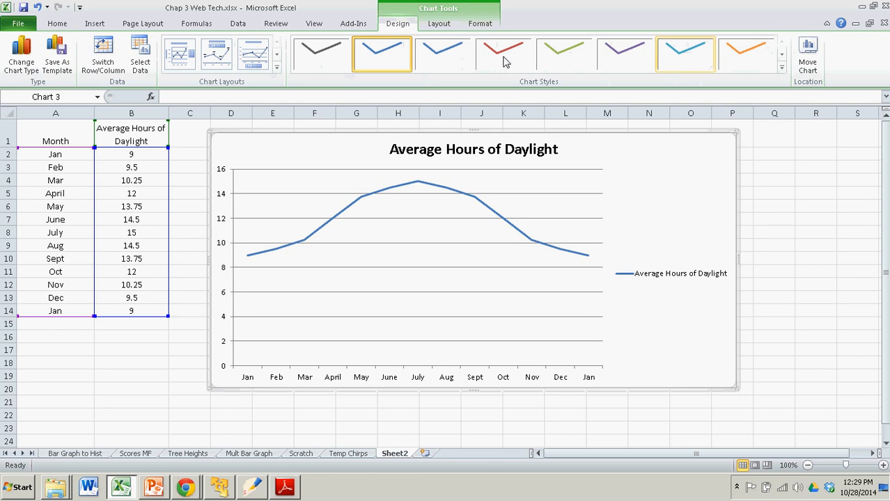
{"action": "left_click", "coordinate": [438, 23]}
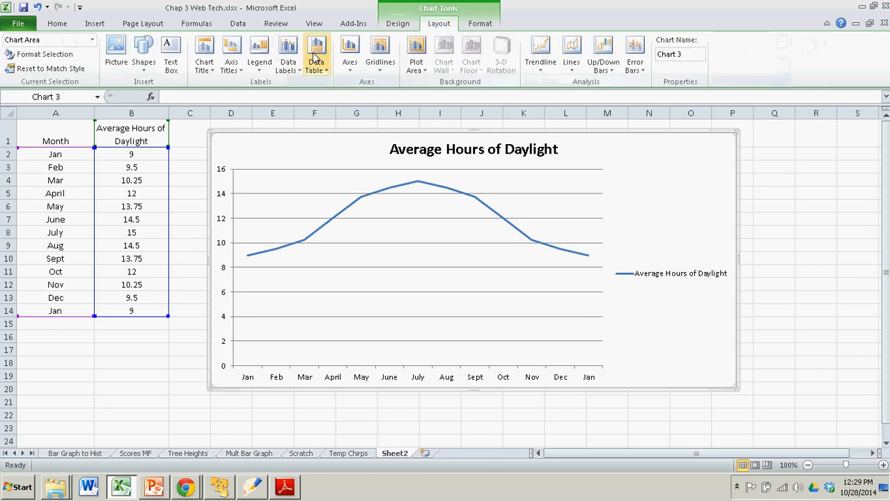
{"action": "mouse_move", "coordinate": [349, 55]}
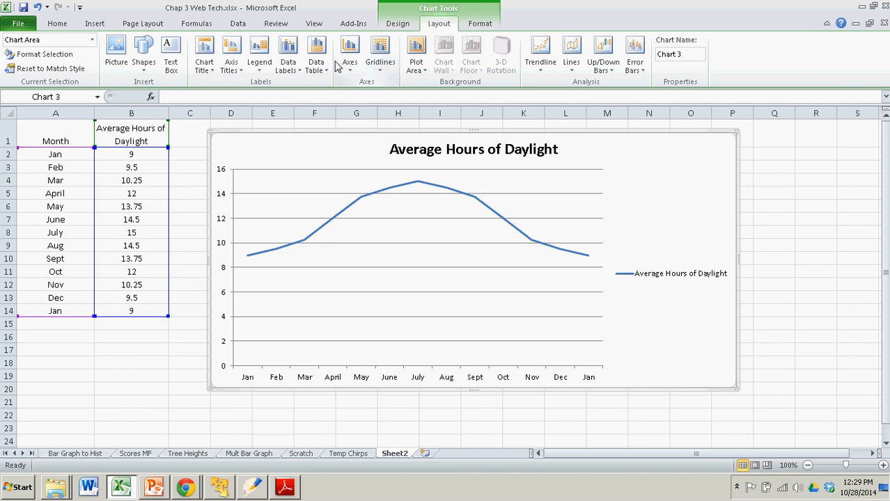
{"action": "left_click", "coordinate": [479, 23]}
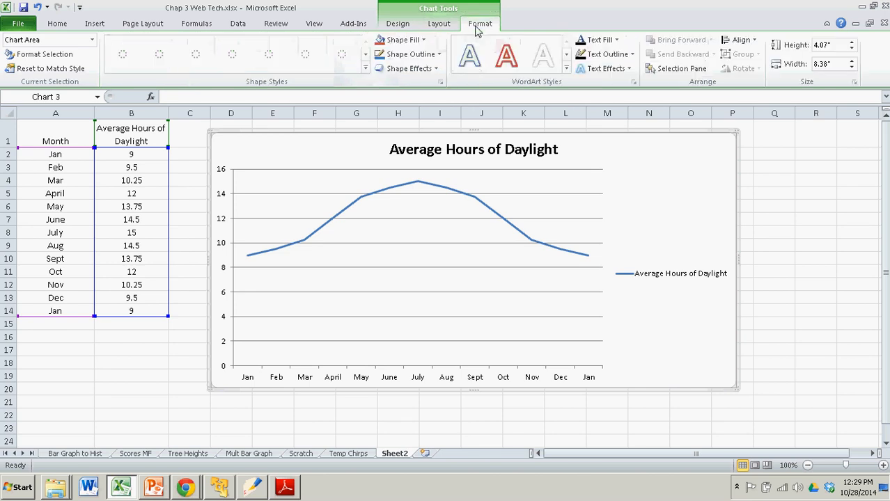
{"action": "left_click", "coordinate": [398, 23]}
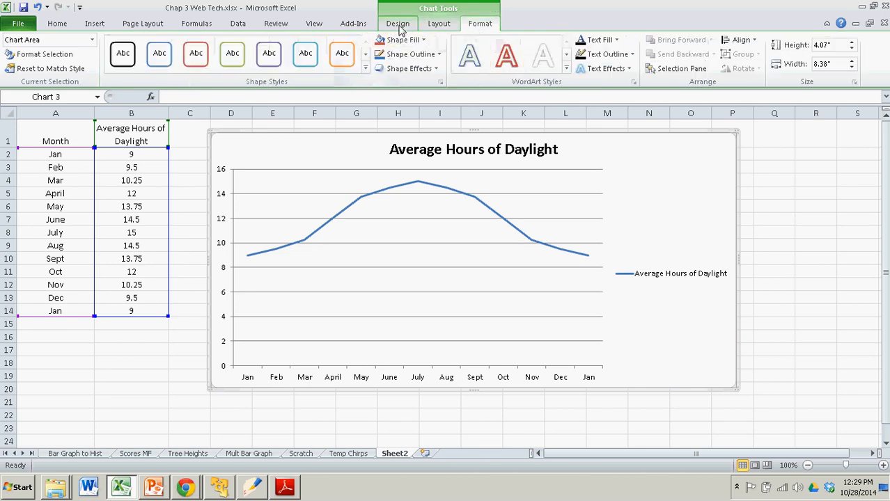
{"action": "left_click", "coordinate": [397, 23]}
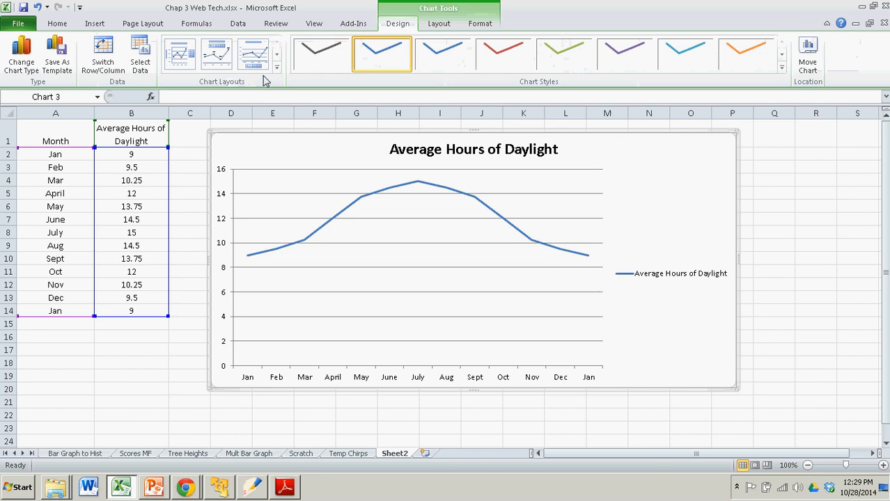
{"action": "left_click", "coordinate": [276, 67]}
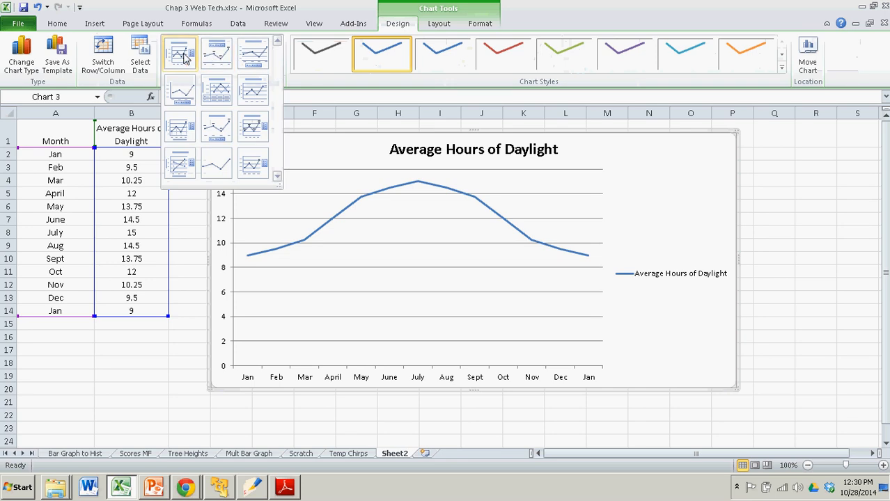
{"action": "mouse_move", "coordinate": [217, 91]}
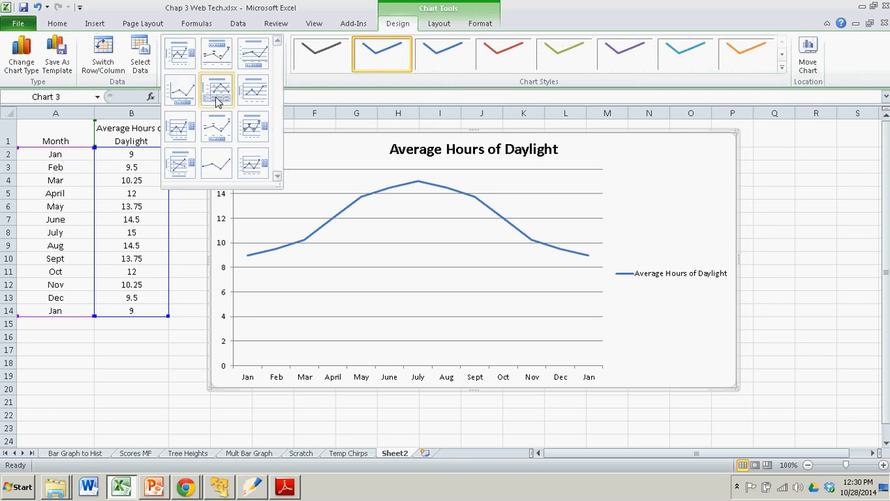
{"action": "mouse_move", "coordinate": [224, 137]}
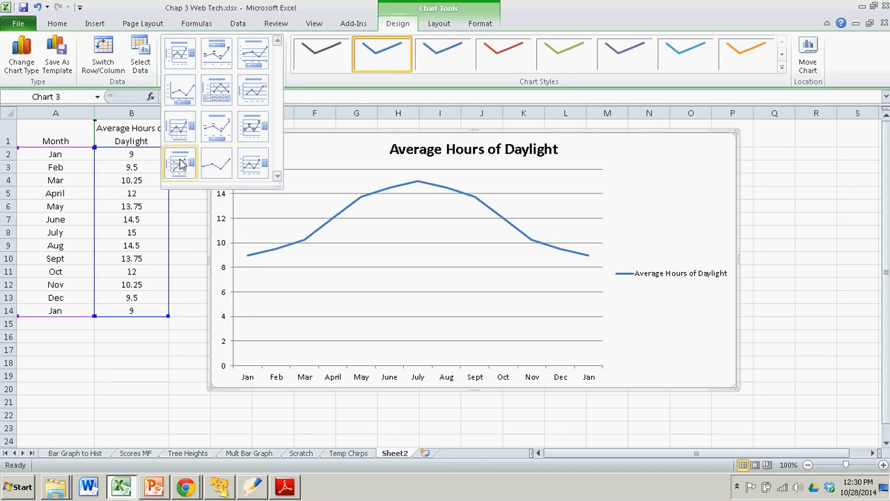
Step: Apply a chart layout with axis titles and no legend, then select the axis and chart titles
{"action": "left_click", "coordinate": [180, 163]}
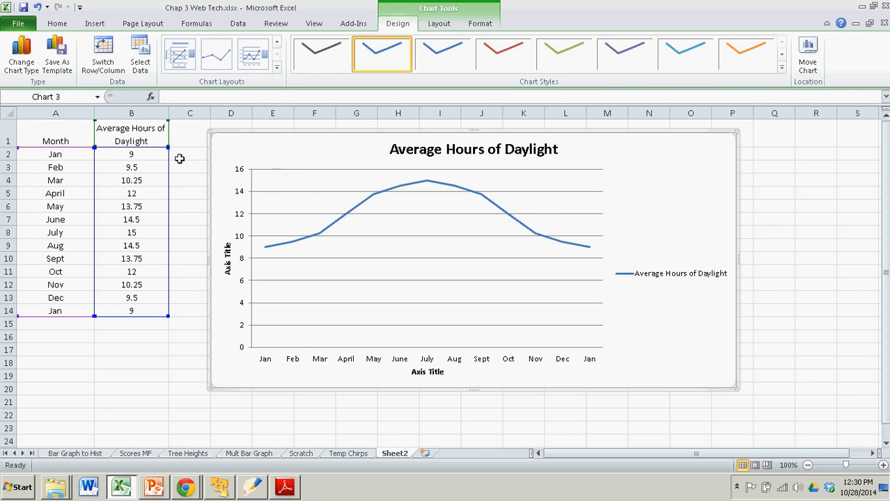
{"action": "mouse_move", "coordinate": [428, 241]}
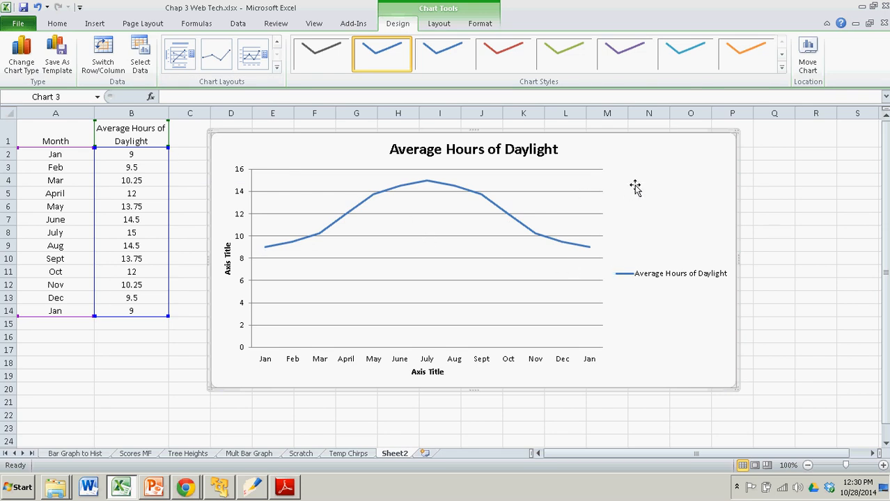
{"action": "left_click", "coordinate": [671, 273]}
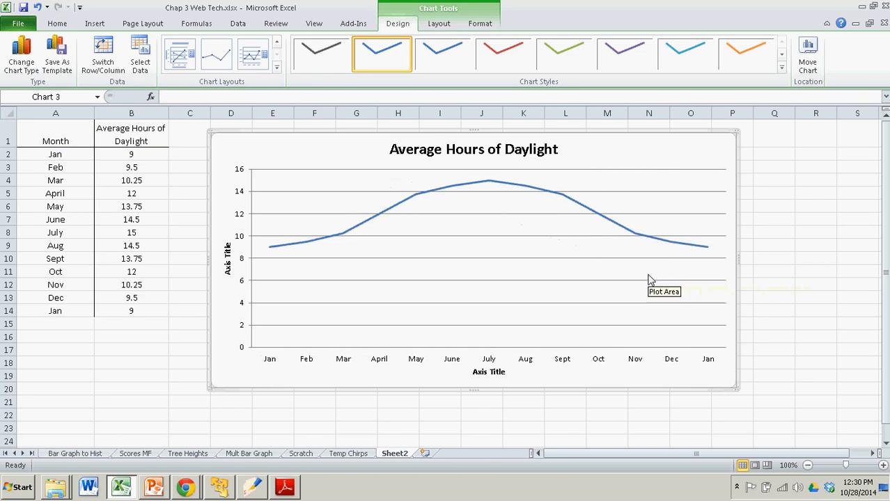
{"action": "mouse_move", "coordinate": [490, 389]}
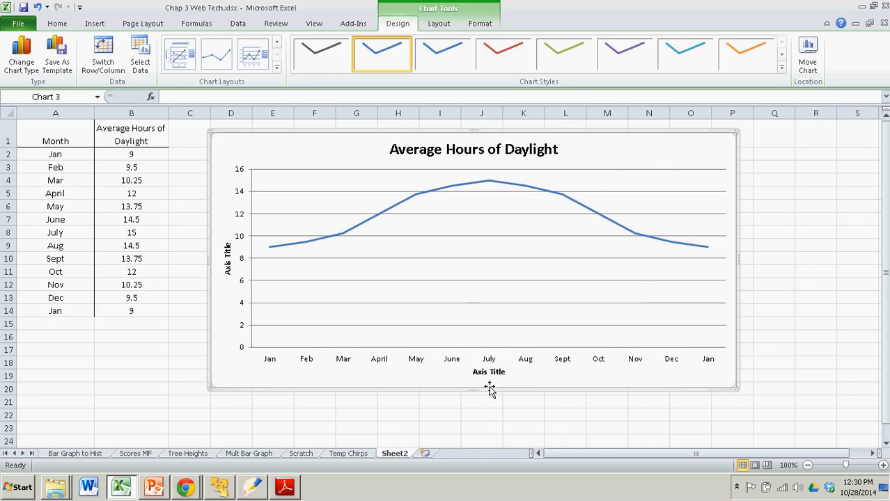
{"action": "left_click", "coordinate": [489, 371]}
{"action": "type", "text": "Month"}
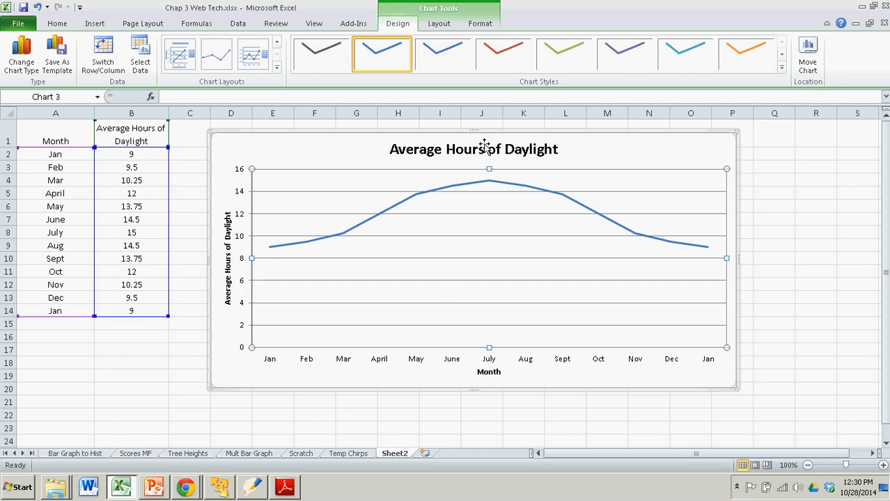
{"action": "left_click", "coordinate": [474, 148]}
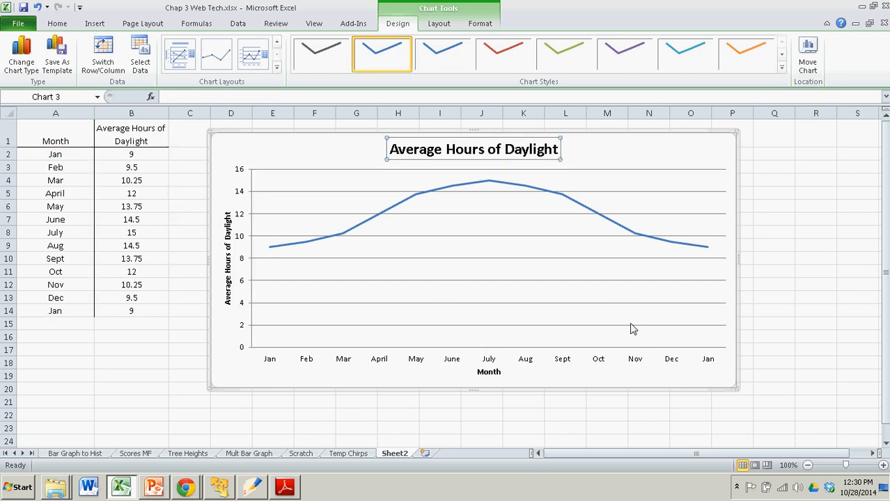
{"action": "mouse_move", "coordinate": [499, 228]}
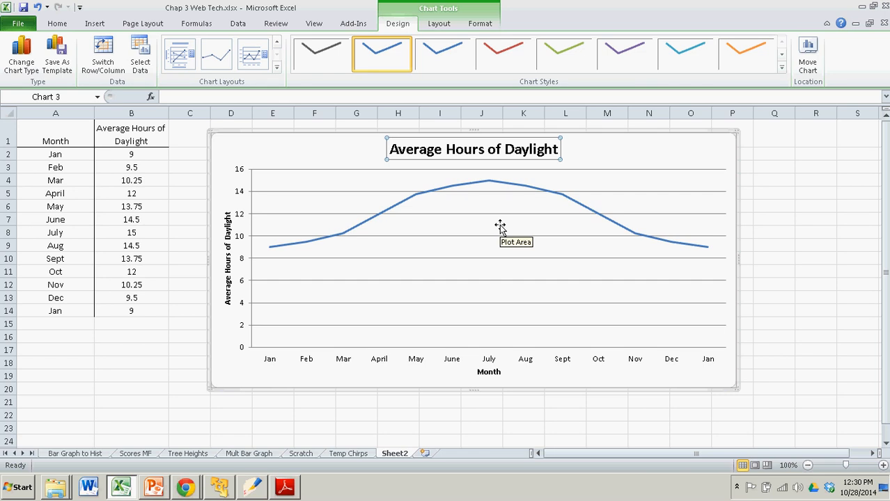
{"action": "mouse_move", "coordinate": [676, 367]}
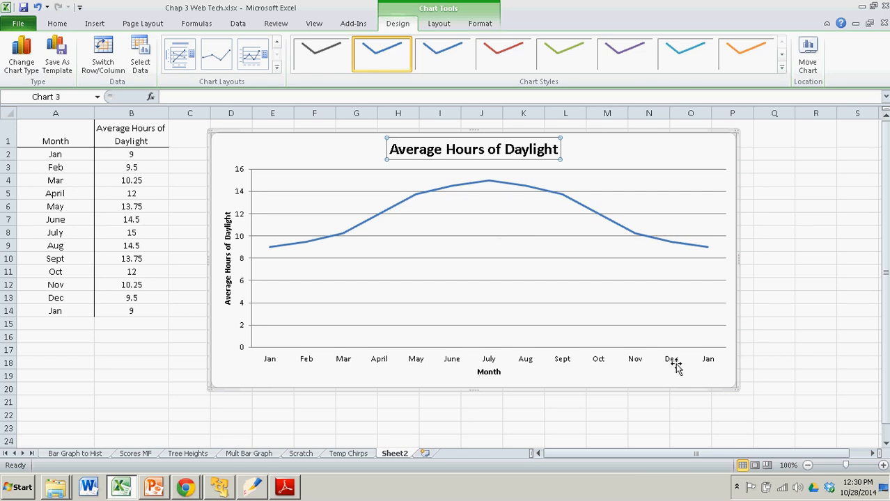
{"action": "mouse_move", "coordinate": [606, 364]}
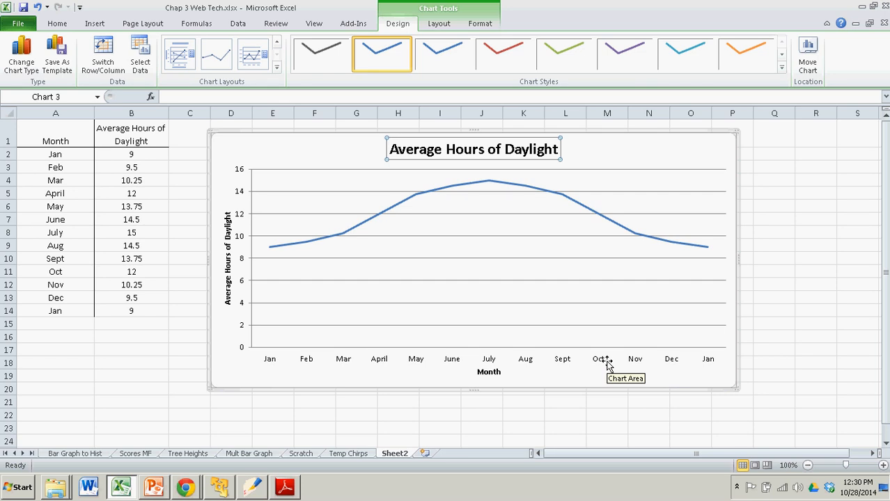
{"action": "mouse_move", "coordinate": [68, 155]}
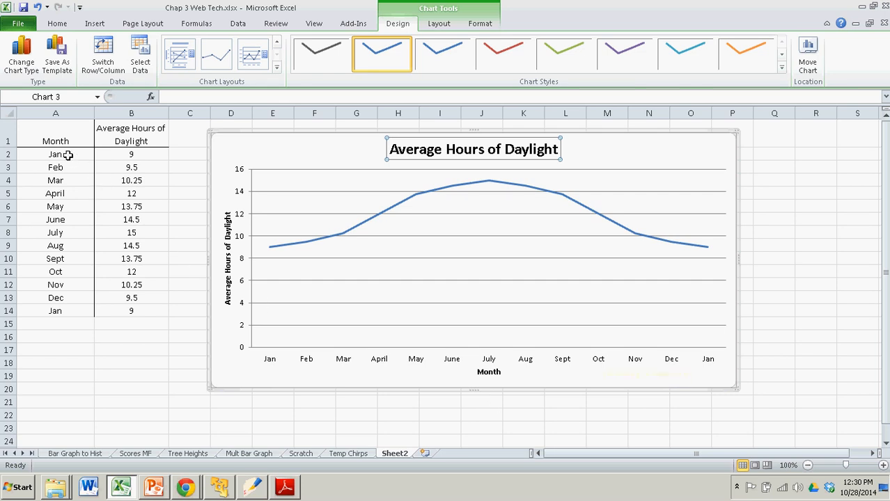
{"action": "left_click", "coordinate": [56, 154]}
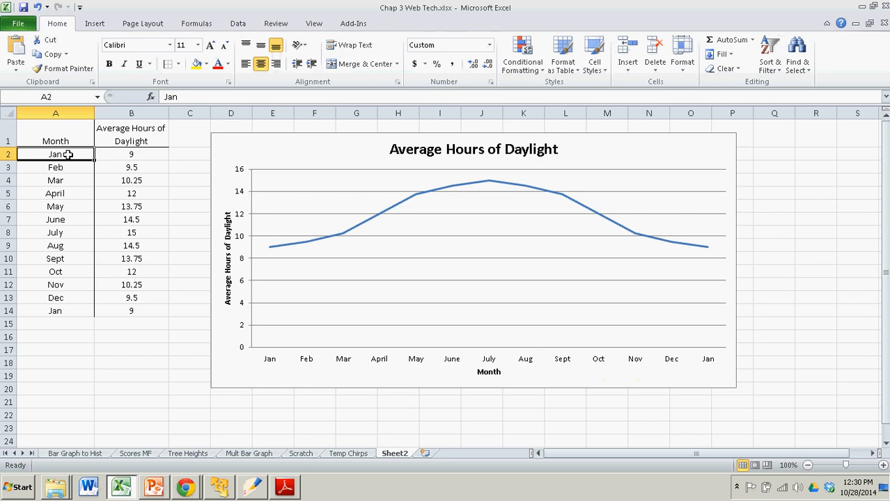
{"action": "left_click", "coordinate": [55, 193]}
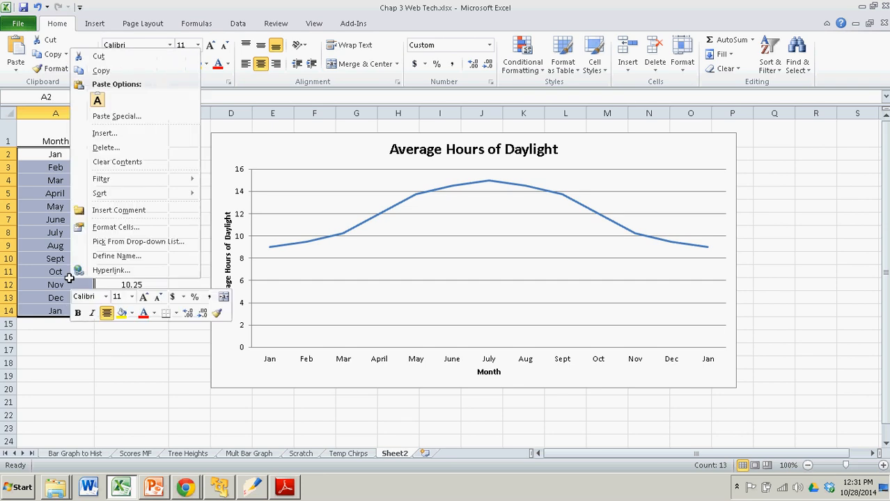
{"action": "mouse_move", "coordinate": [116, 227]}
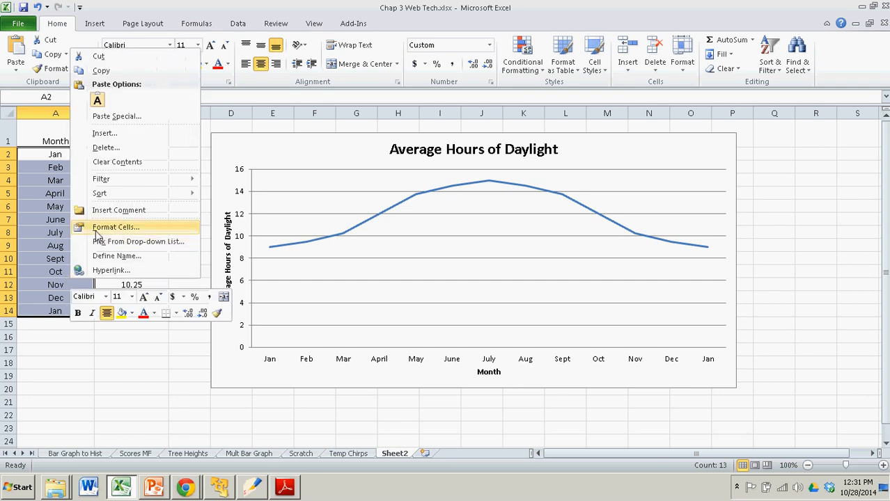
{"action": "left_click", "coordinate": [115, 227]}
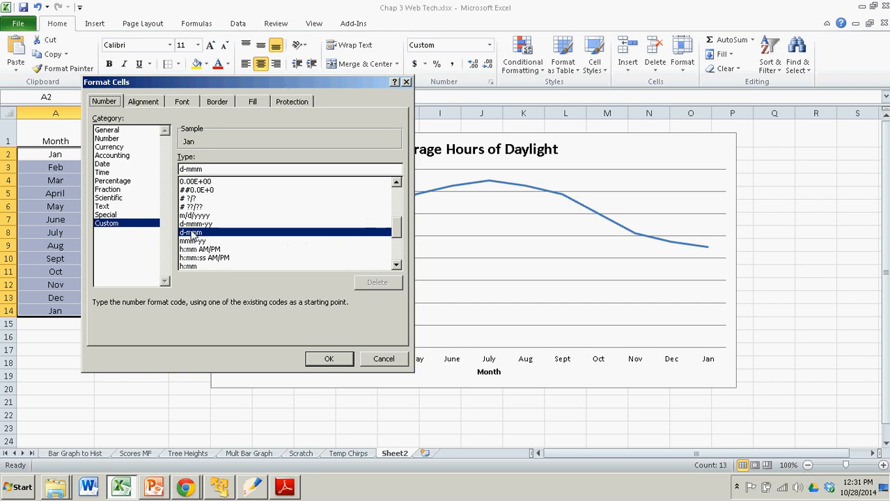
{"action": "mouse_move", "coordinate": [173, 238]}
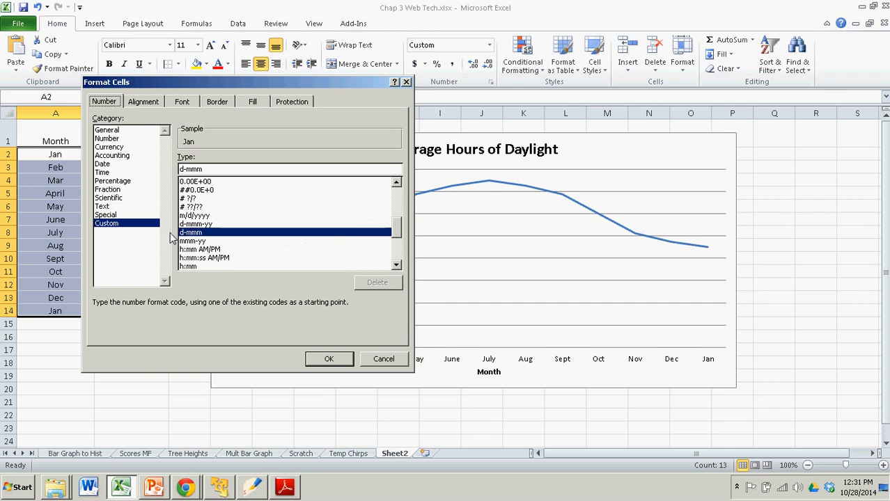
{"action": "mouse_move", "coordinate": [292, 263]}
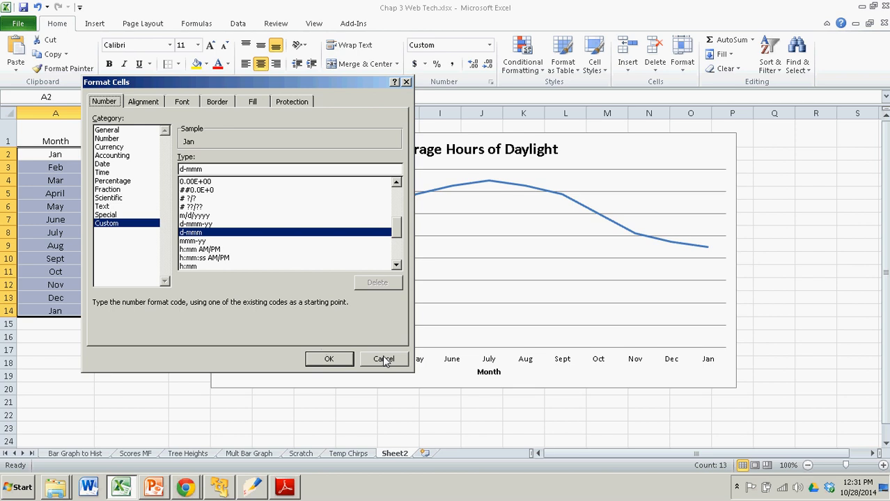
{"action": "left_click", "coordinate": [383, 359]}
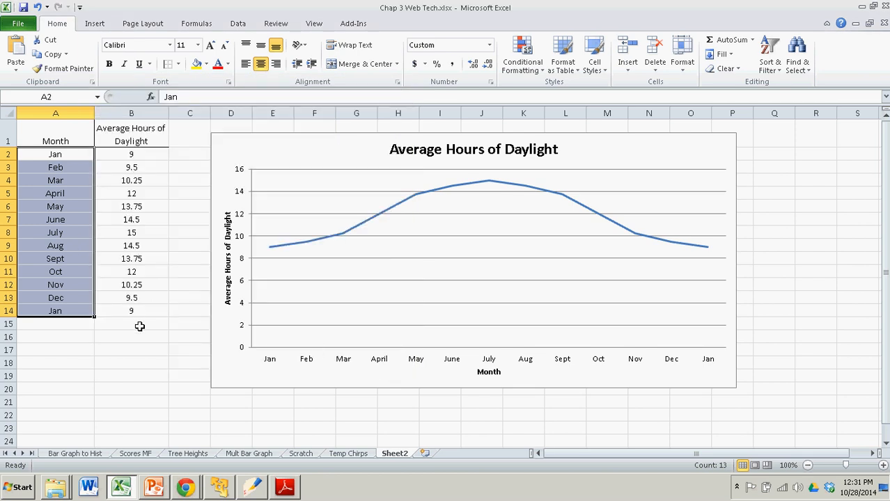
Step: Re-enter the Jan month in A2 as a date, typing 'jan 201…'
{"action": "left_click", "coordinate": [55, 154]}
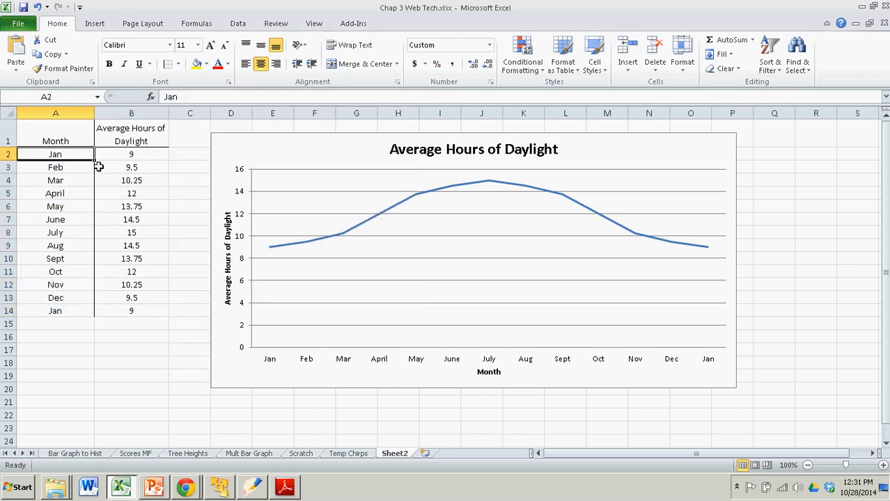
{"action": "type", "text": "jan"}
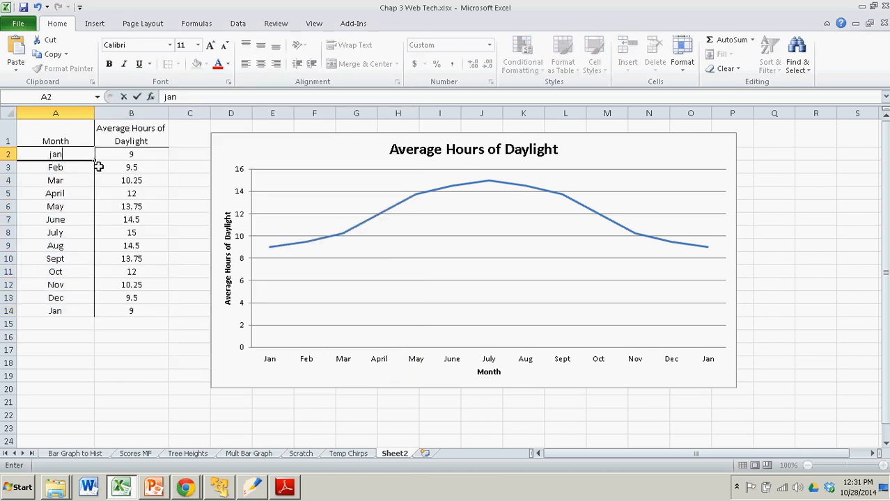
{"action": "type", "text": "201"}
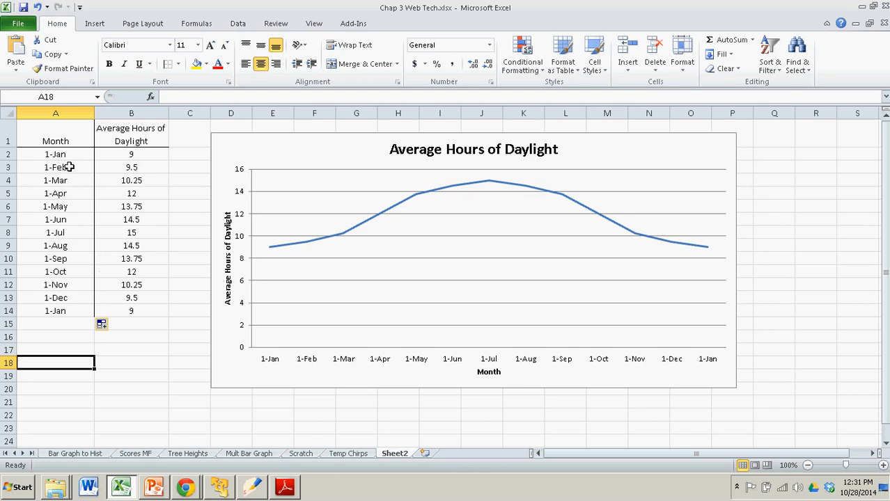
{"action": "mouse_move", "coordinate": [101, 295]}
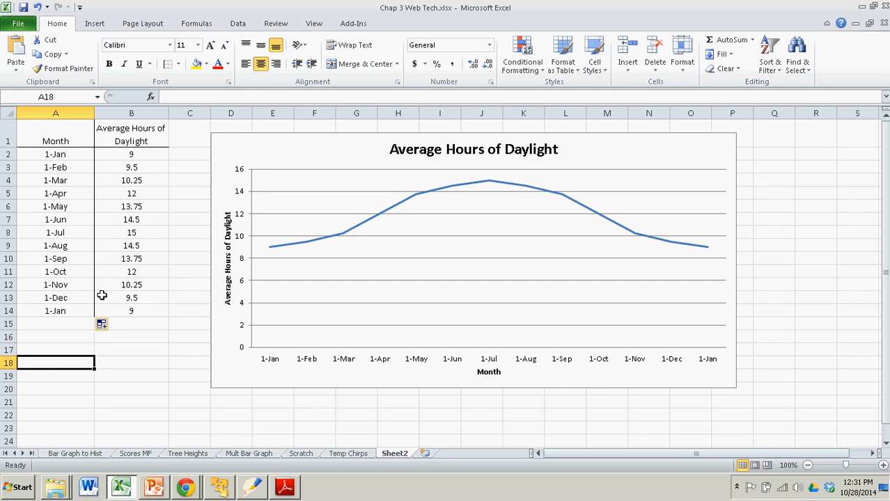
Step: Format the April cell A5 with the 3/14 month/day date type
{"action": "right_click", "coordinate": [56, 193]}
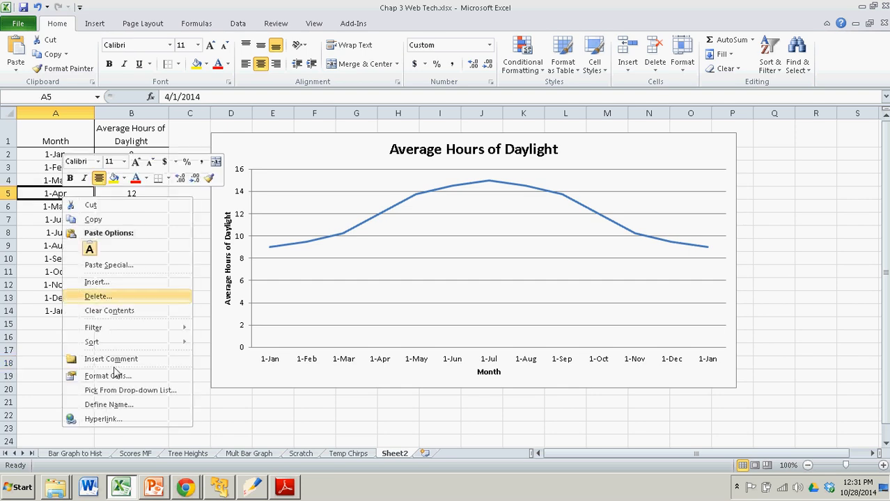
{"action": "left_click", "coordinate": [107, 376]}
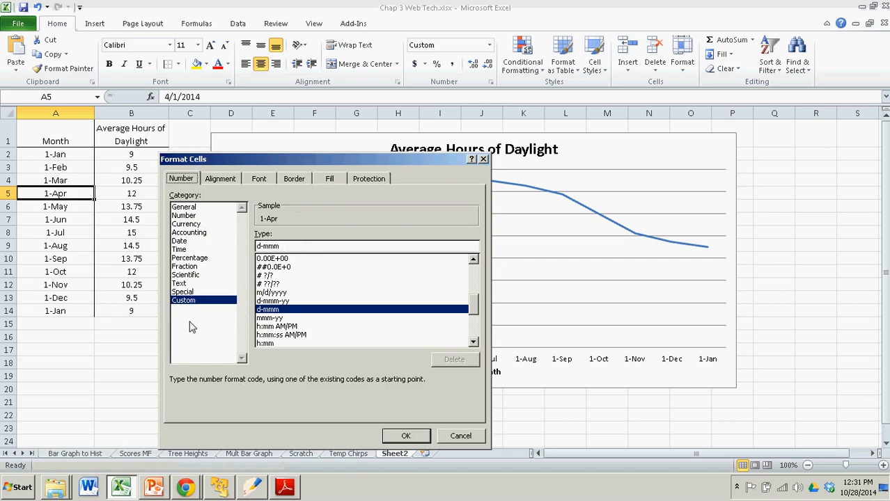
{"action": "left_click", "coordinate": [178, 240]}
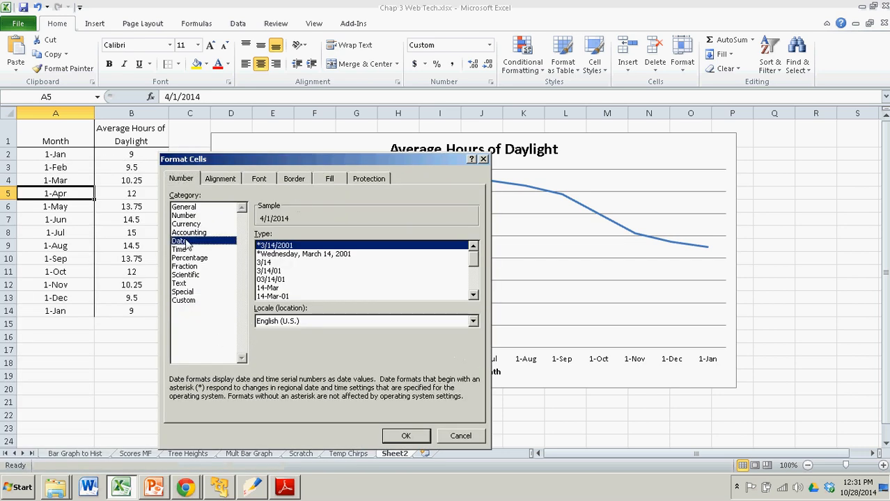
{"action": "mouse_move", "coordinate": [291, 248]}
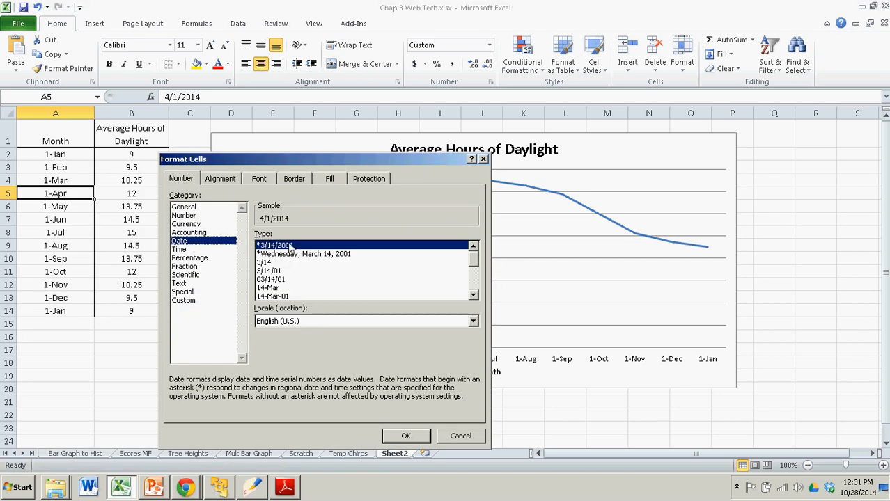
{"action": "mouse_move", "coordinate": [293, 252]}
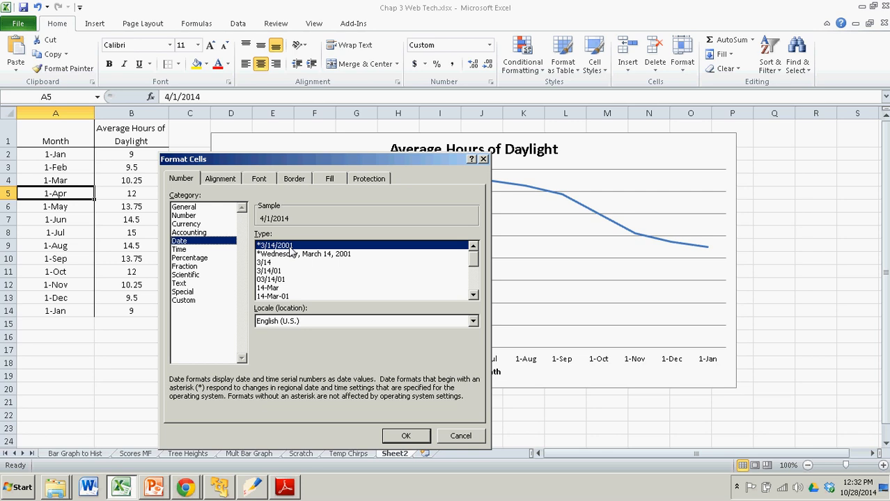
{"action": "left_click", "coordinate": [268, 271]}
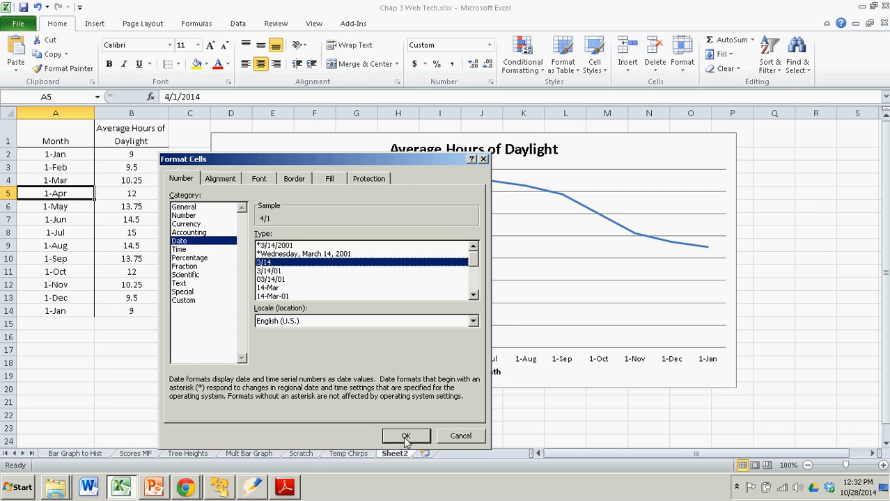
{"action": "left_click", "coordinate": [406, 435]}
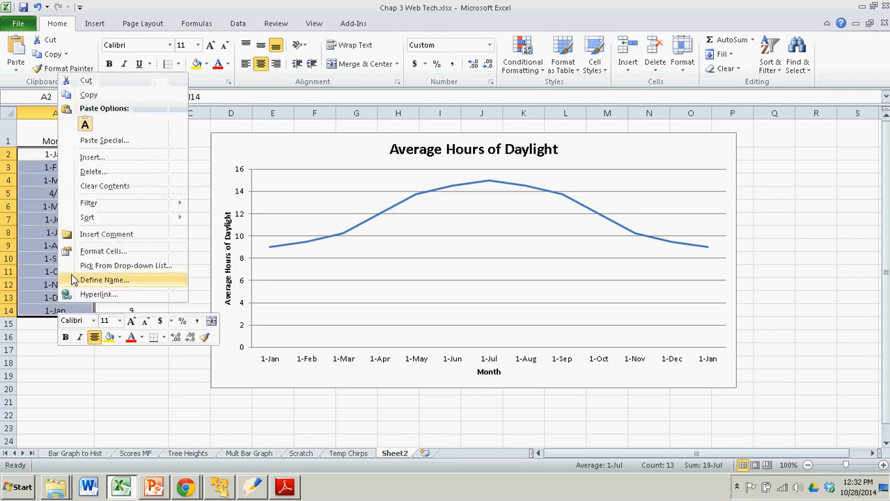
Step: Apply the 3/14 month/day date format to all month cells A2:A14
{"action": "left_click", "coordinate": [103, 251]}
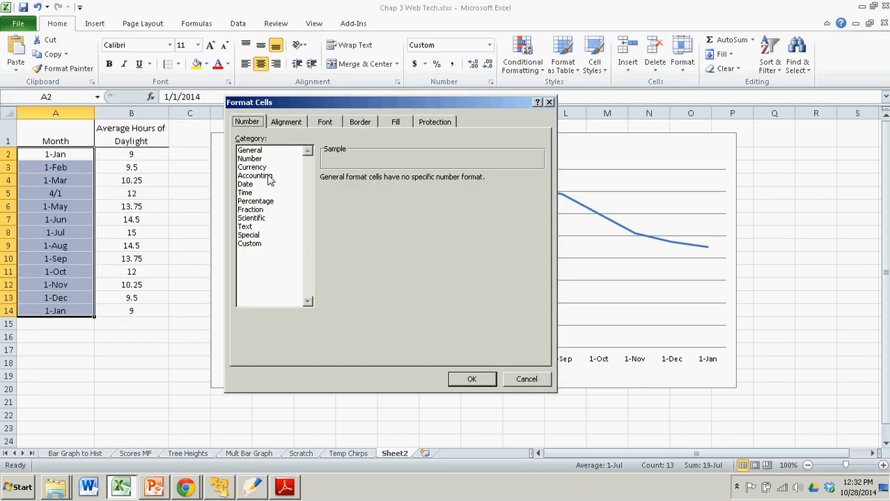
{"action": "left_click", "coordinate": [244, 184]}
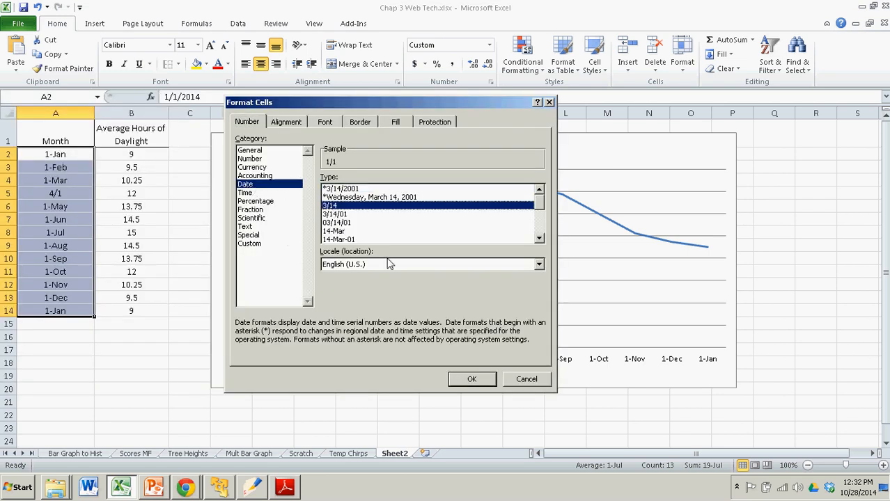
{"action": "left_click", "coordinate": [471, 378]}
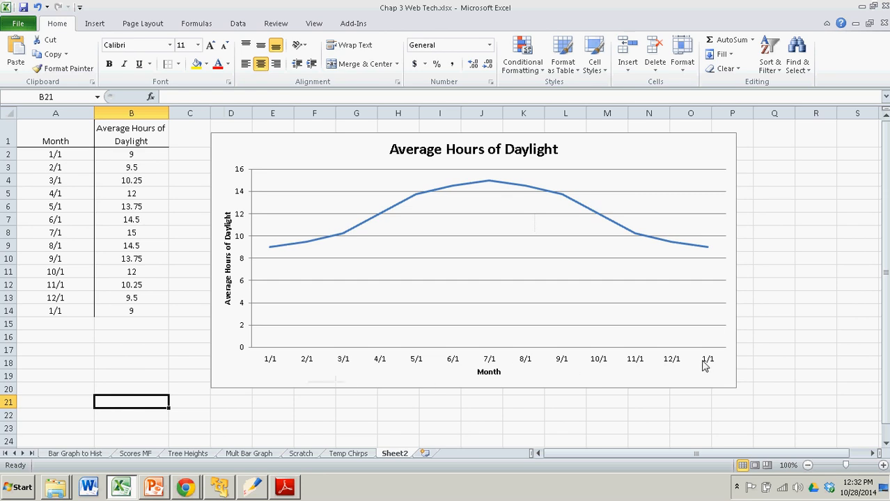
{"action": "mouse_move", "coordinate": [328, 383]}
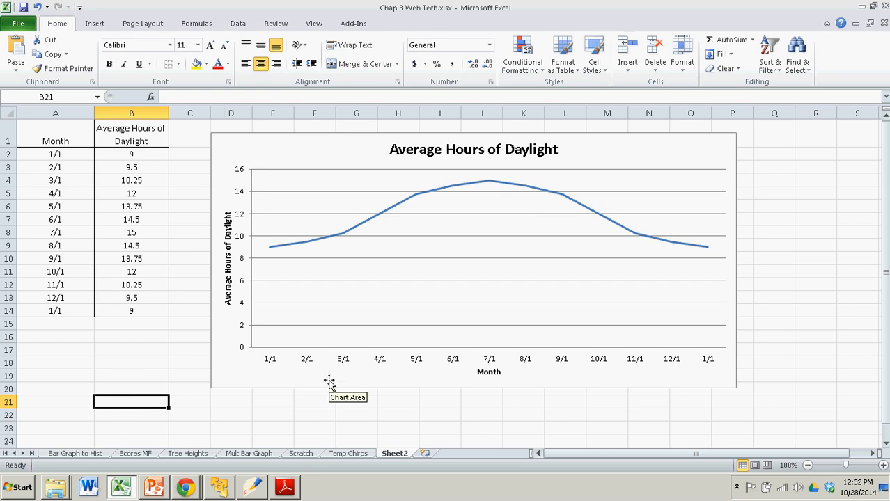